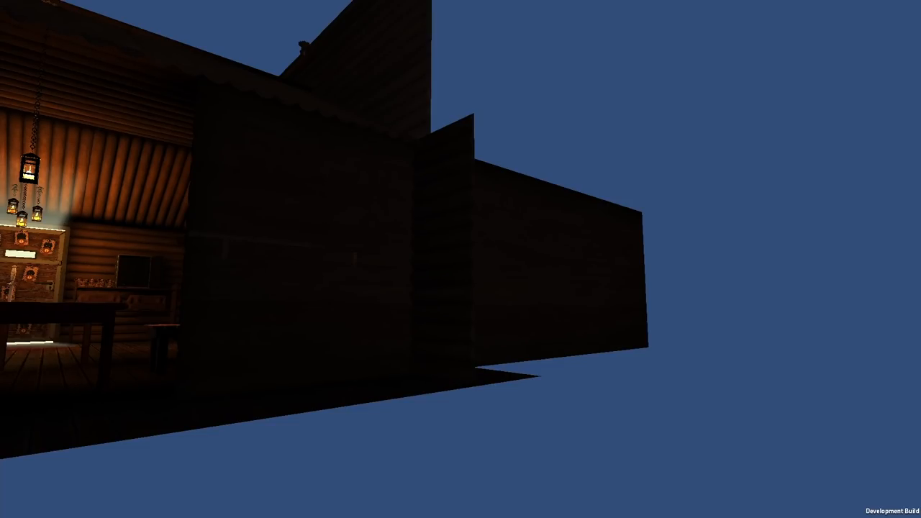
{"action": "mouse_move", "coordinate": [461, 259]}
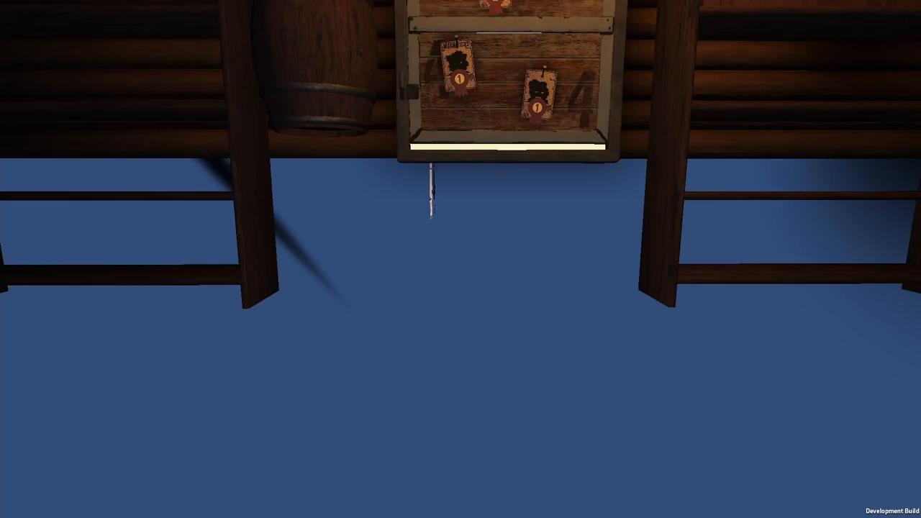
{"action": "mouse_move", "coordinate": [460, 259]}
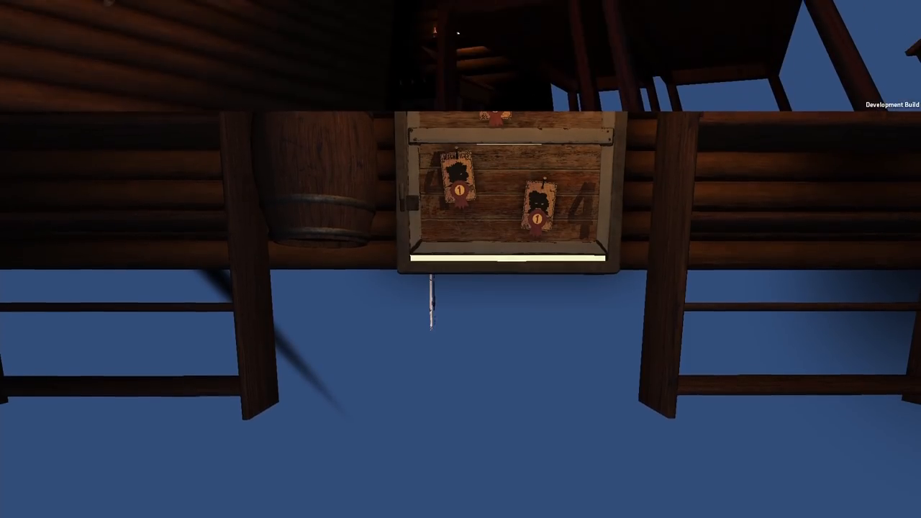
{"action": "mouse_move", "coordinate": [461, 259]}
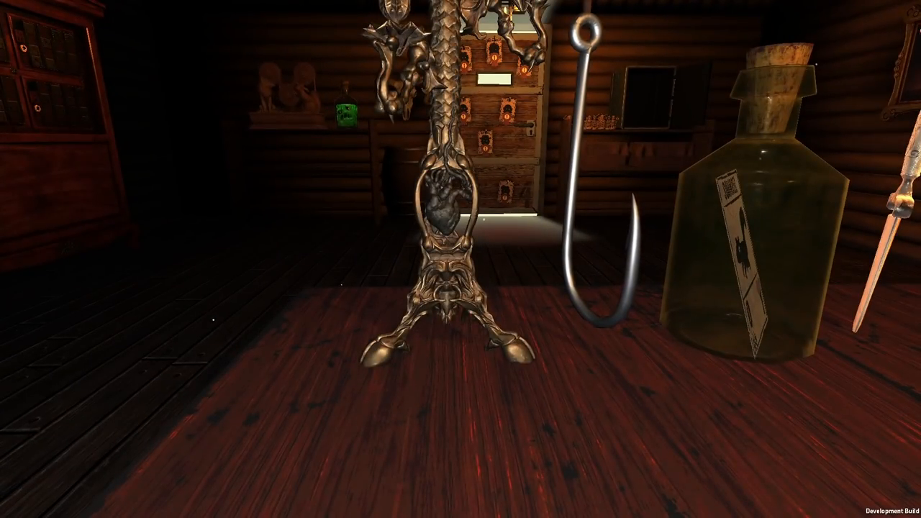
{"action": "mouse_move", "coordinate": [461, 259]}
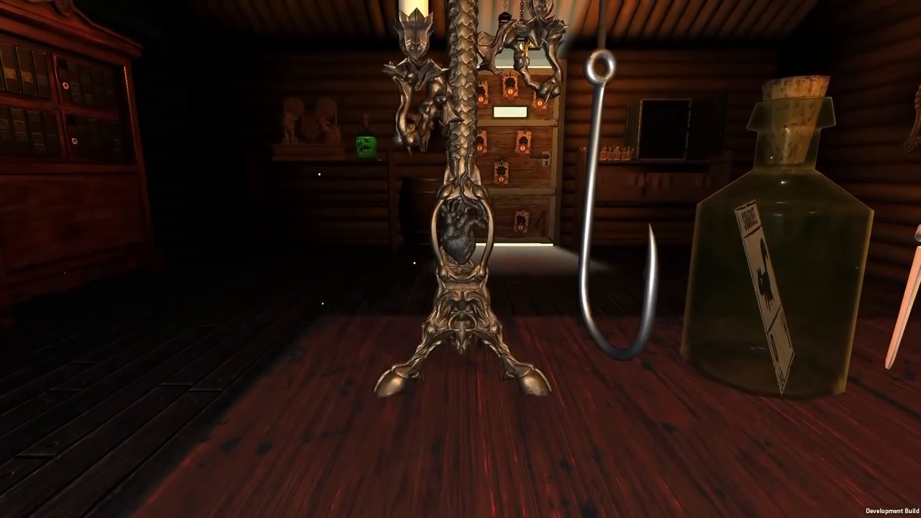
{"action": "mouse_move", "coordinate": [460, 259]}
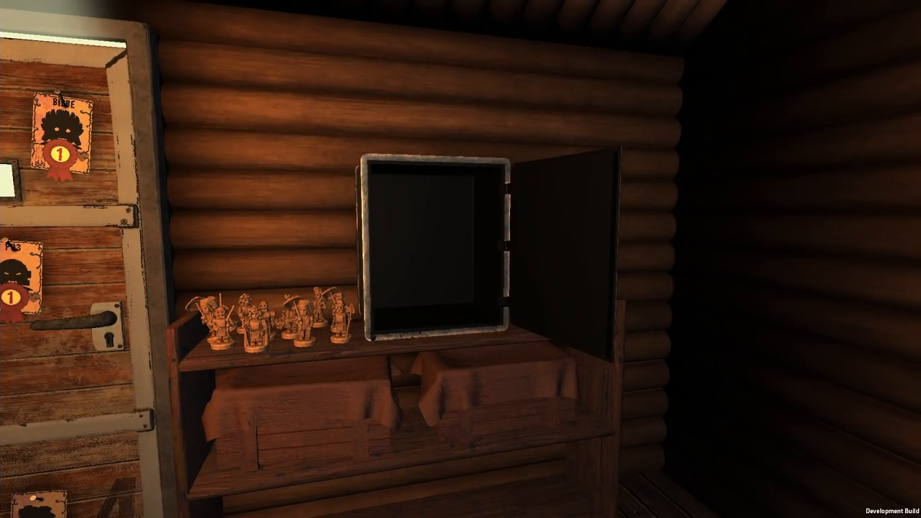
Toggle Safe > Contents_EasterEgg on and off, then expand Contents_PostTutorial.
{"action": "key", "text": "F7"}
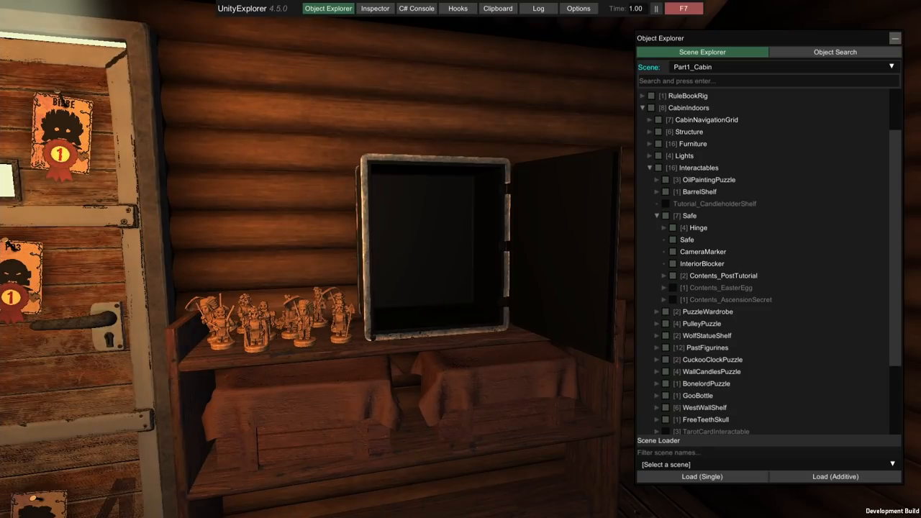
{"action": "left_click", "coordinate": [666, 288]}
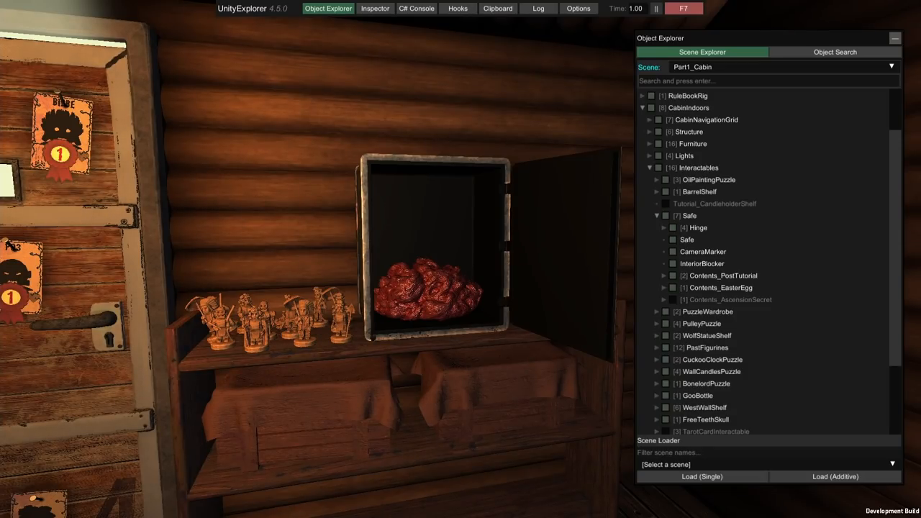
{"action": "left_click", "coordinate": [664, 287]}
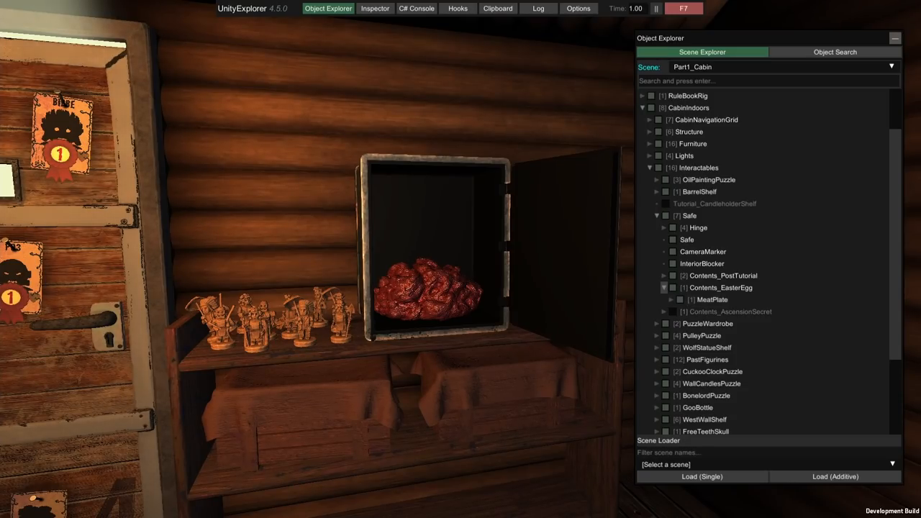
{"action": "left_click", "coordinate": [663, 288]}
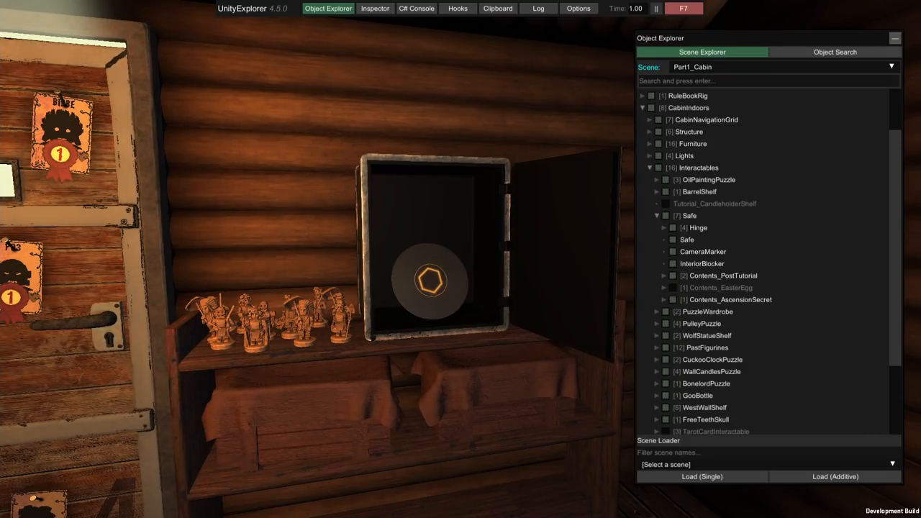
{"action": "left_click", "coordinate": [663, 276]}
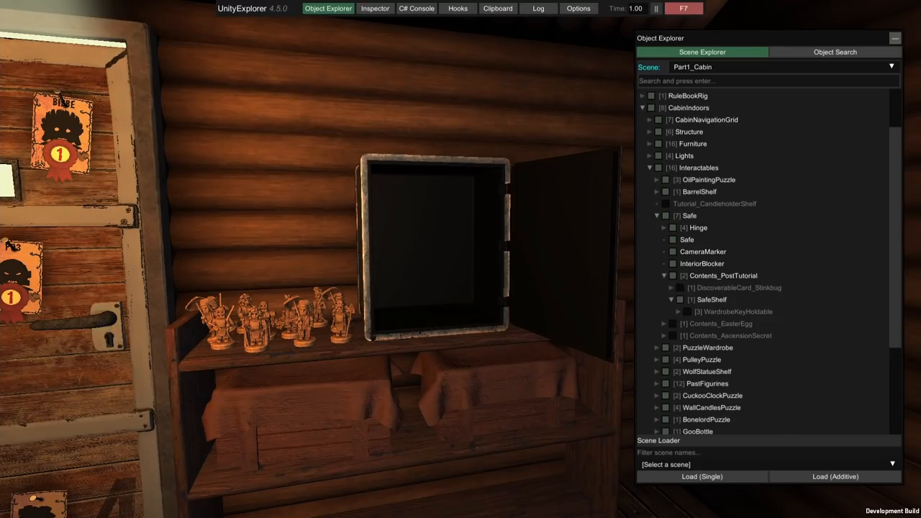
{"action": "left_click", "coordinate": [685, 312]}
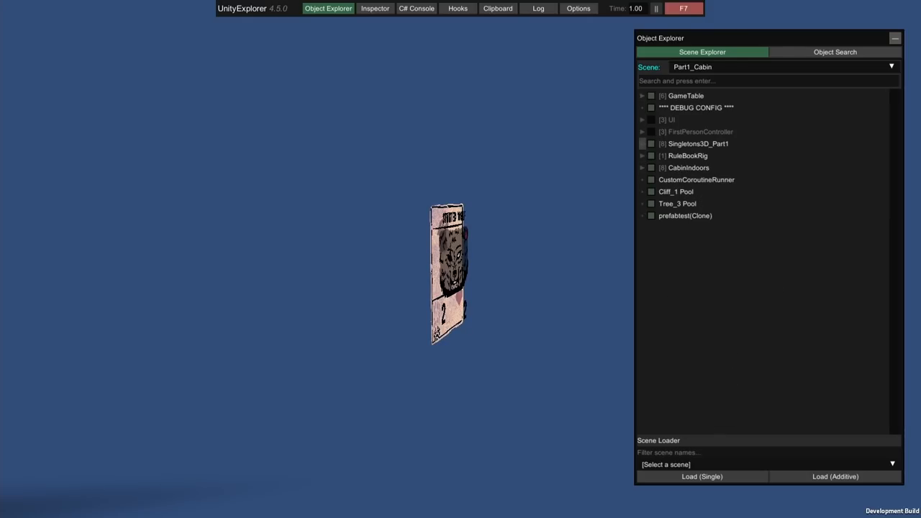
Expand Singletons3D_Part1 among Part1_Cabin's root objects.
{"action": "left_click", "coordinate": [642, 143]}
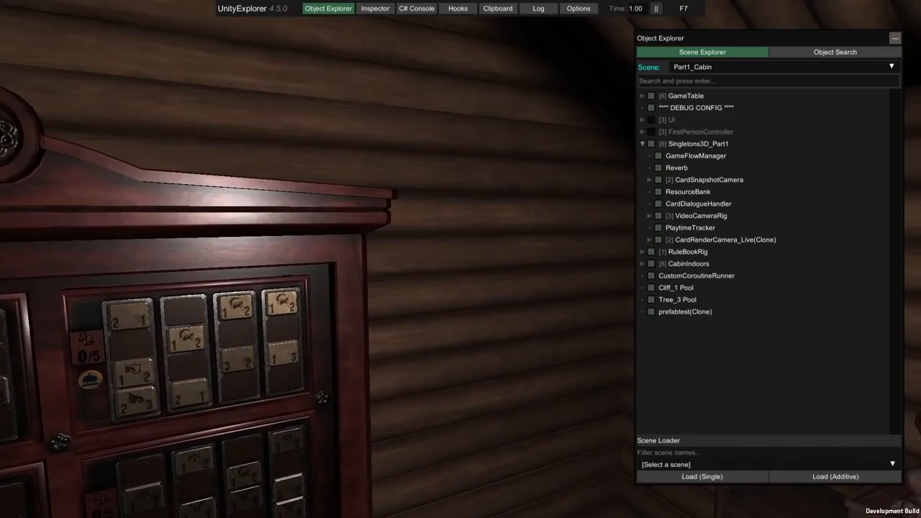
Hide the UnityExplorer overlay to show the cabin floor view.
{"action": "left_click", "coordinate": [683, 8]}
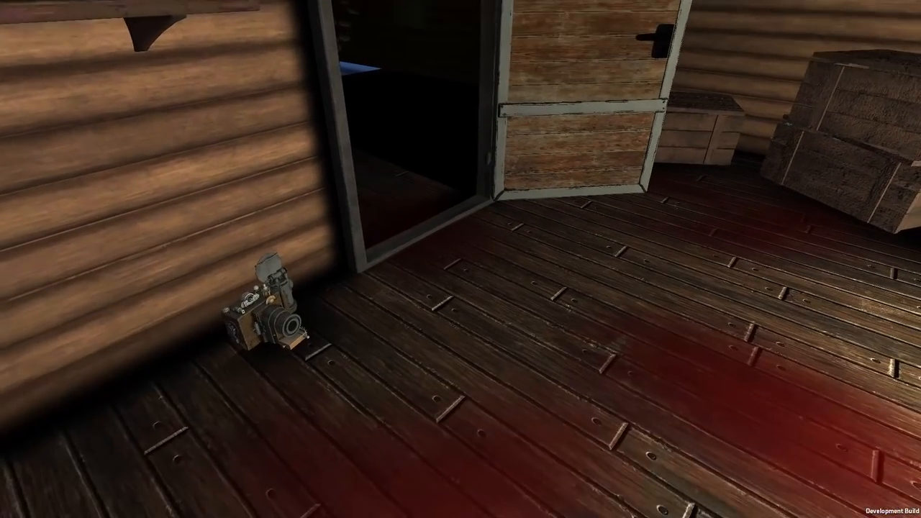
{"action": "mouse_move", "coordinate": [460, 259]}
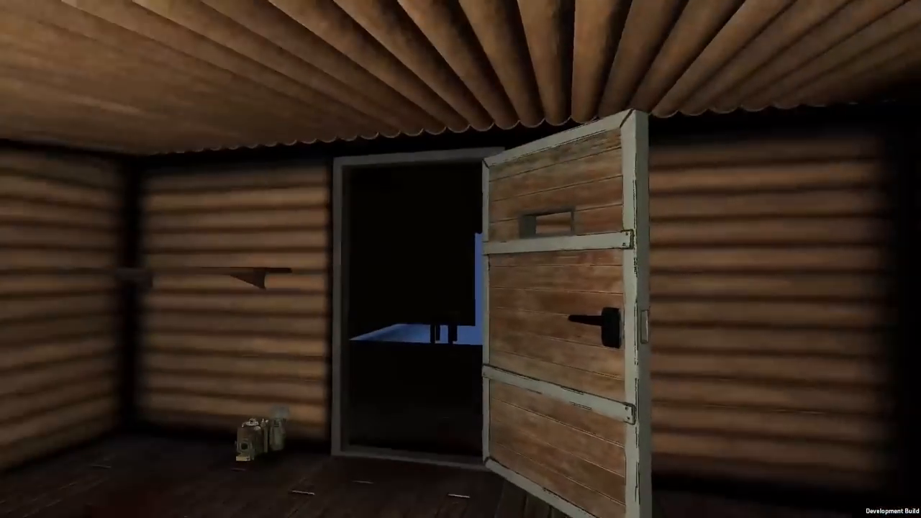
Expand Sanctum > Furniture > CorpsePile and scroll through its bodies, hats and shadows.
{"action": "key", "text": "F7"}
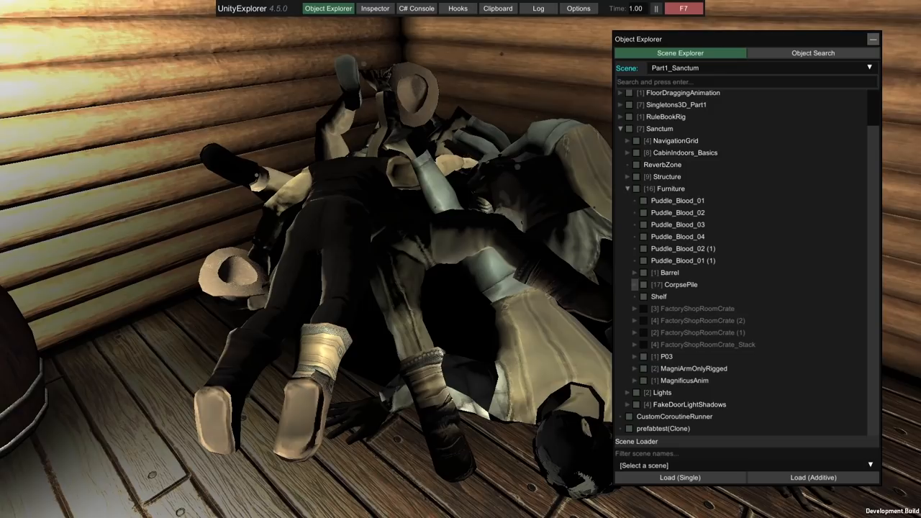
{"action": "left_click", "coordinate": [634, 284]}
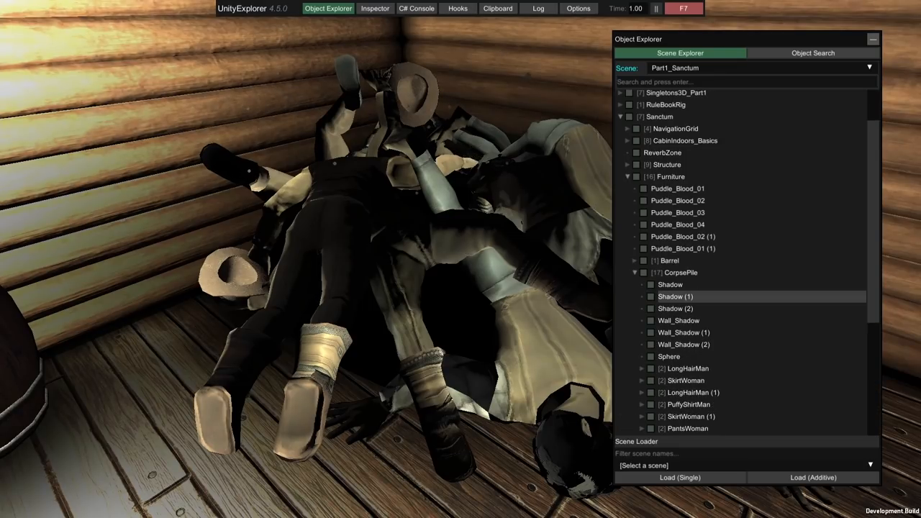
{"action": "scroll", "scroll_direction": "down", "scroll_amount": 3}
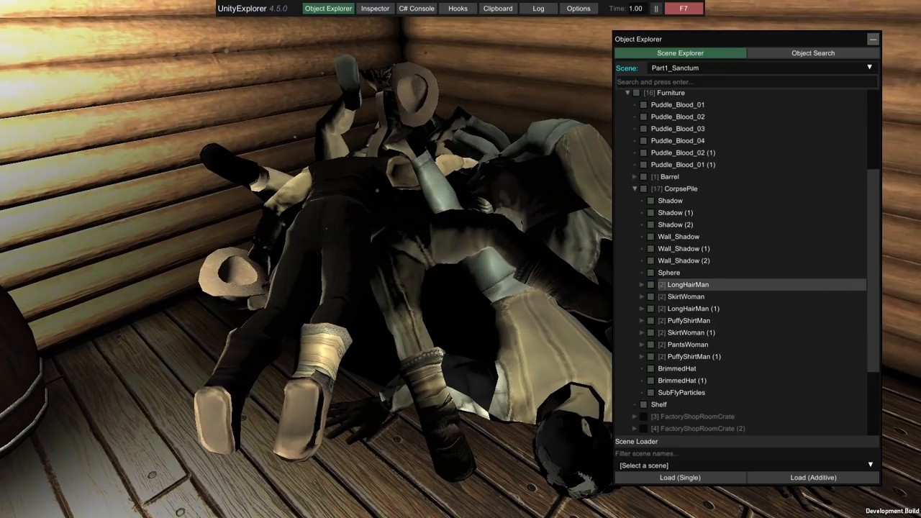